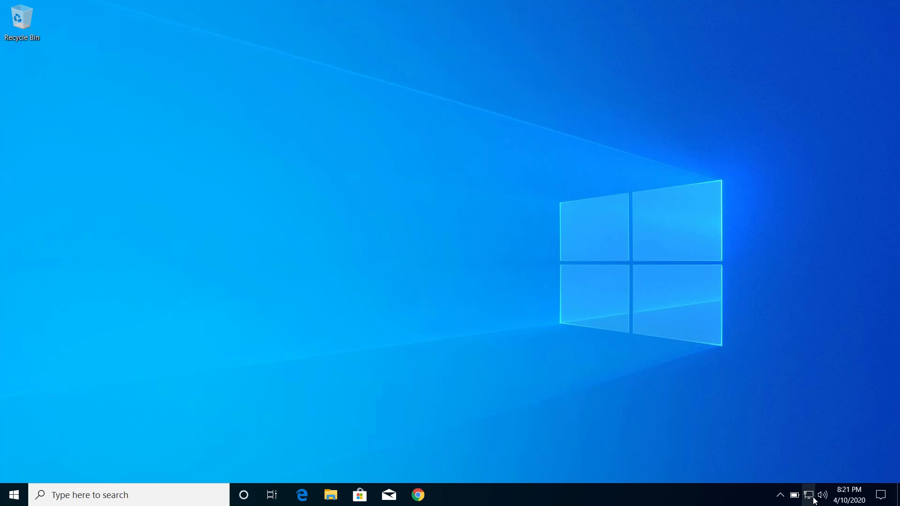
- Try connecting NewVPN from the network flyout, then run ncpa.cpl to open Network Connections
click(807, 495)
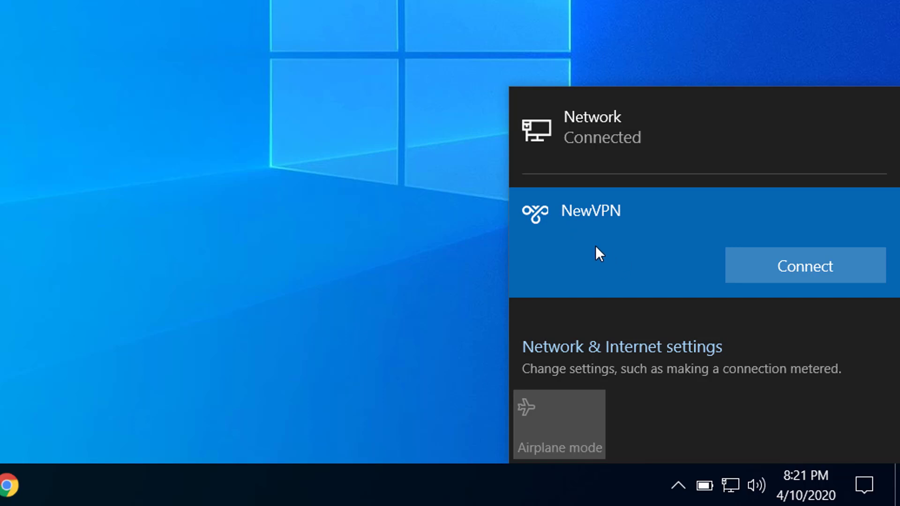
mouse_move(633, 252)
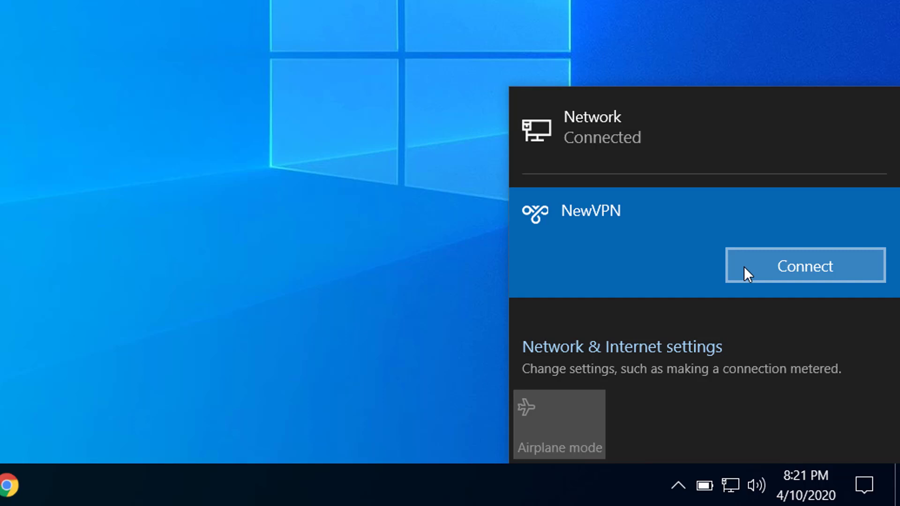
click(804, 266)
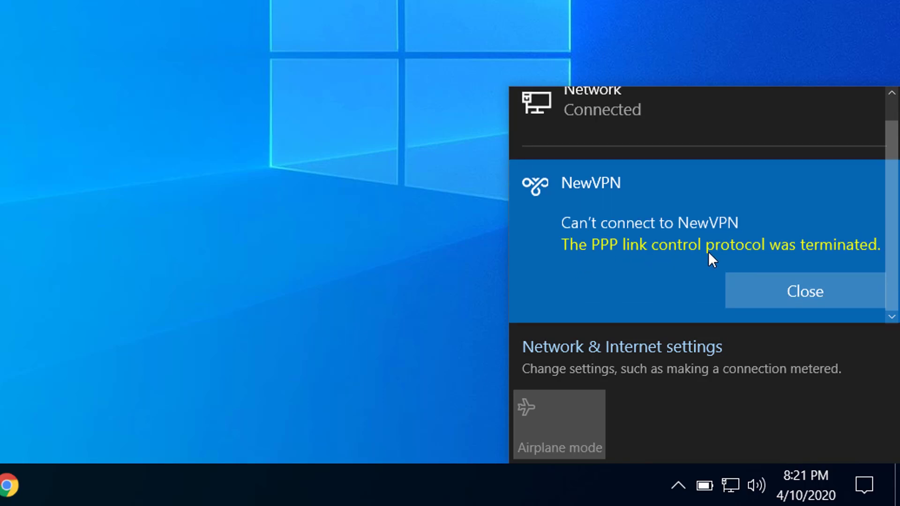
mouse_move(831, 253)
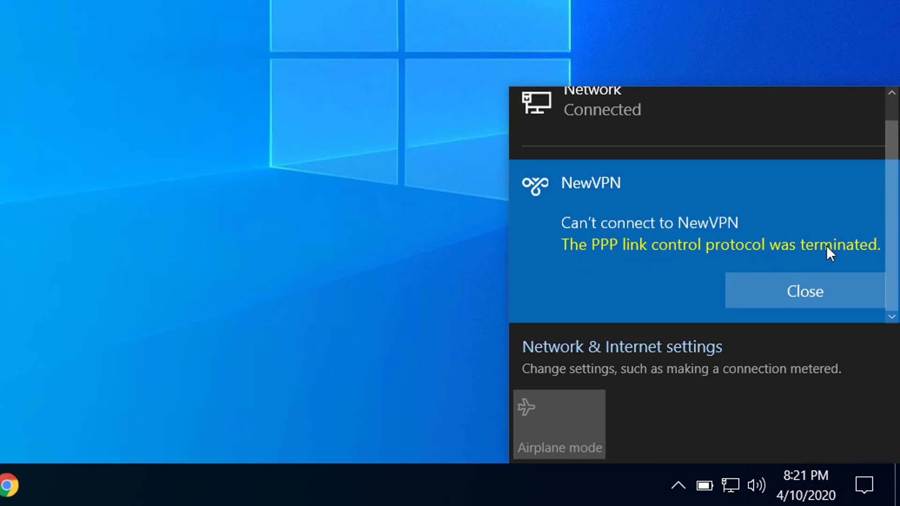
mouse_move(698, 277)
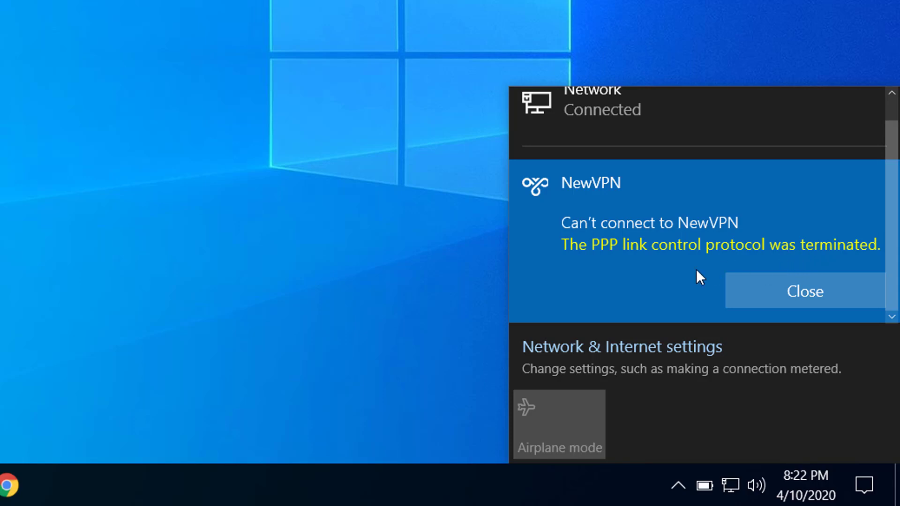
mouse_move(367, 309)
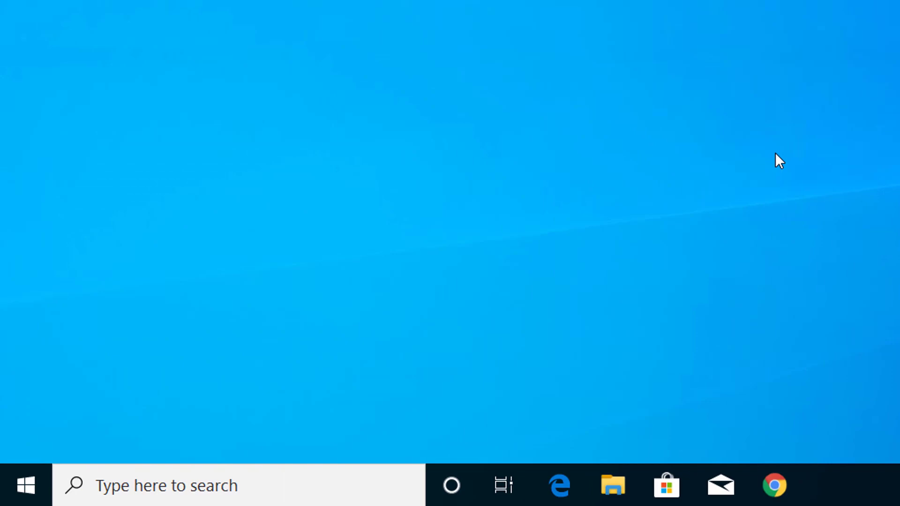
key(Win+r)
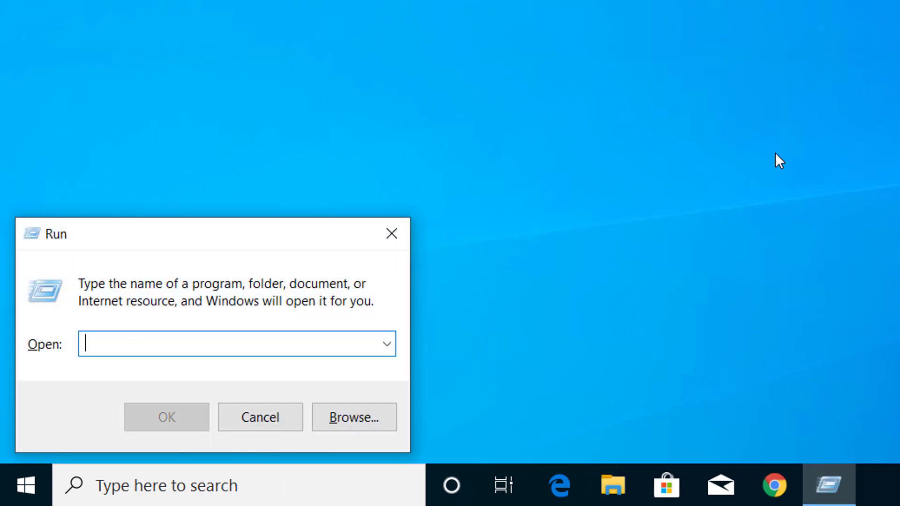
text(n)
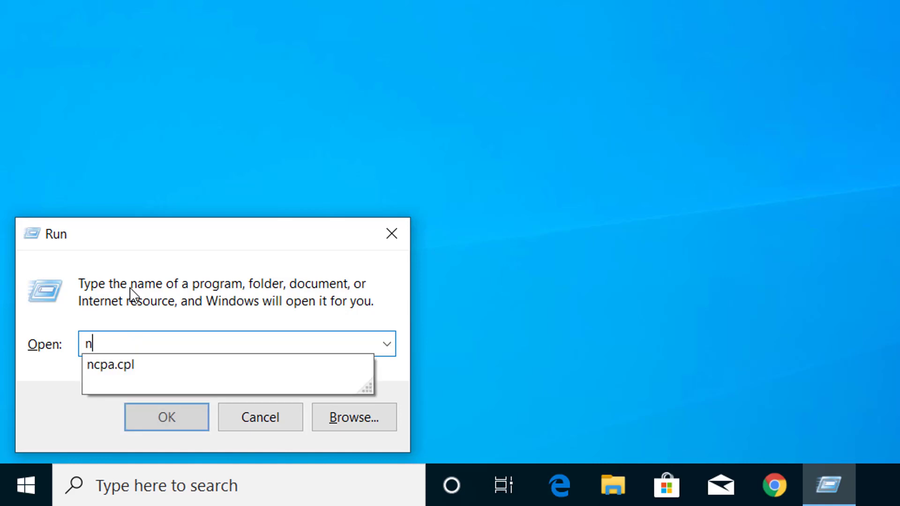
text(cpa.cpl)
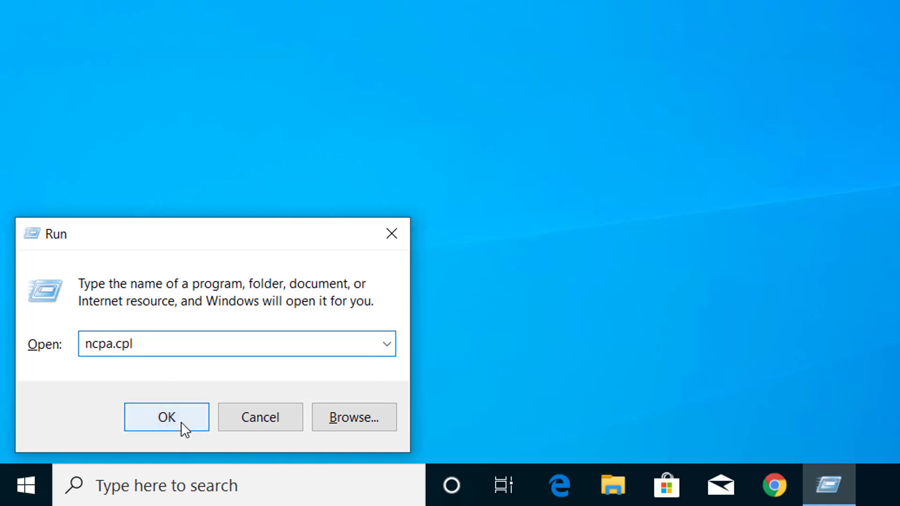
click(166, 417)
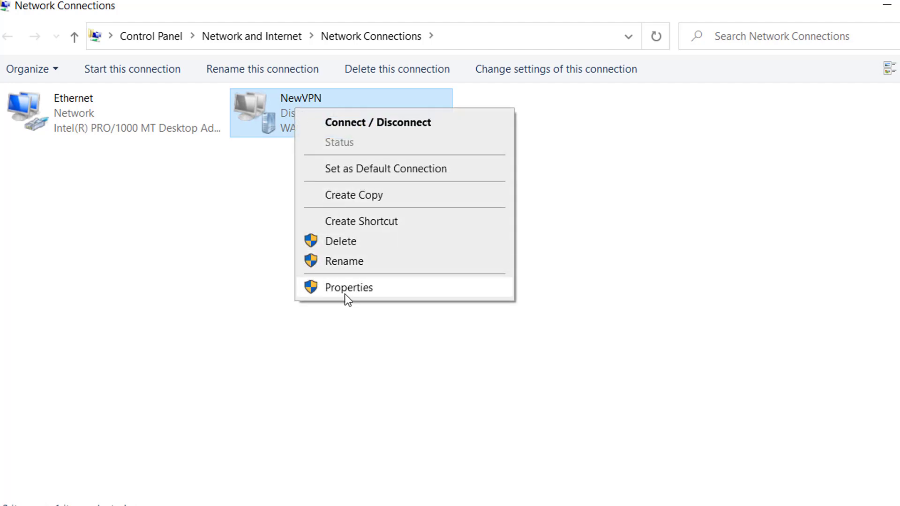
- Switch NewVPN's security to Allow these protocols with Microsoft CHAP Version 2 ticked, and save
click(350, 287)
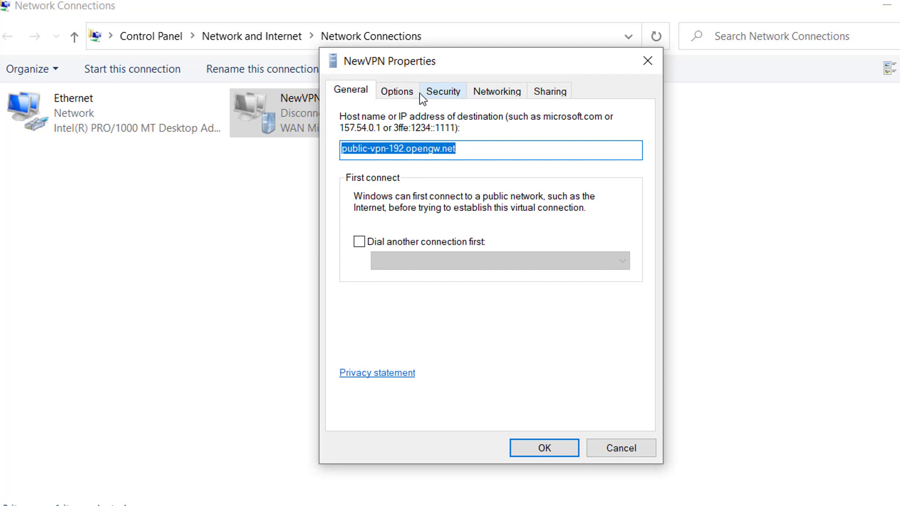
click(442, 91)
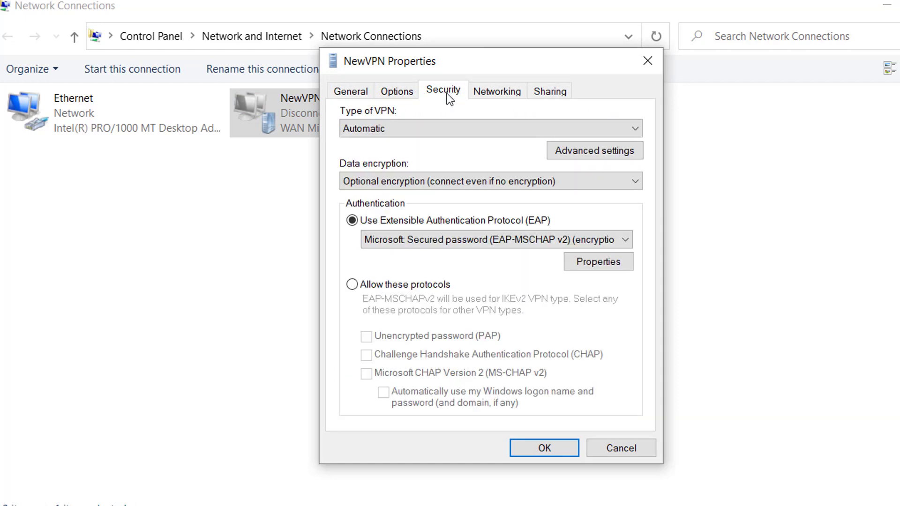
mouse_move(383, 202)
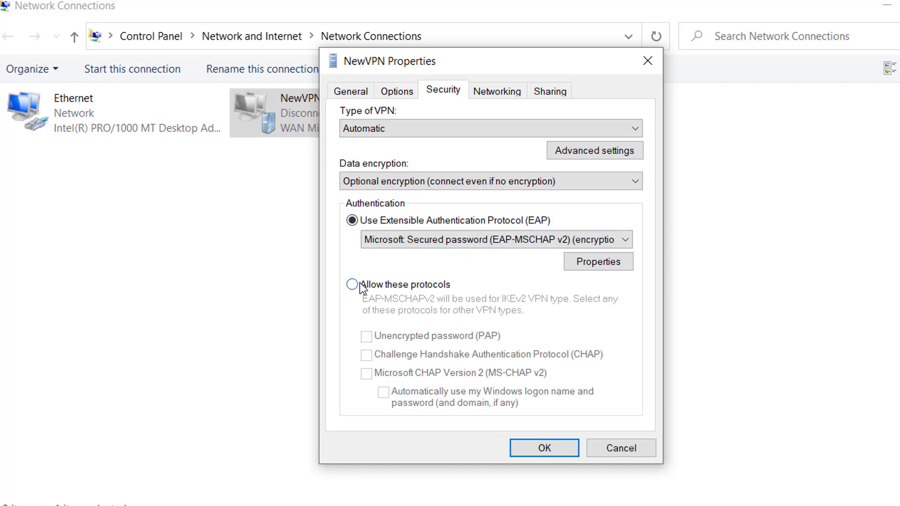
click(351, 284)
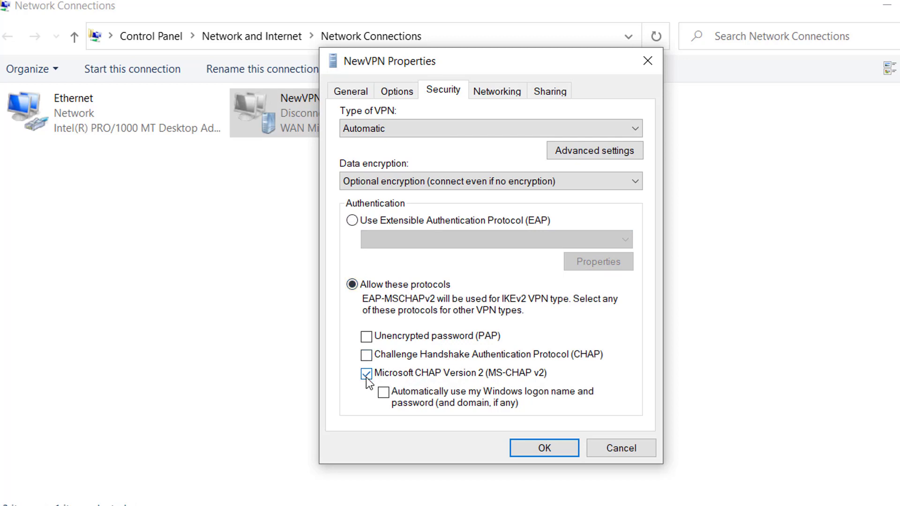
click(366, 373)
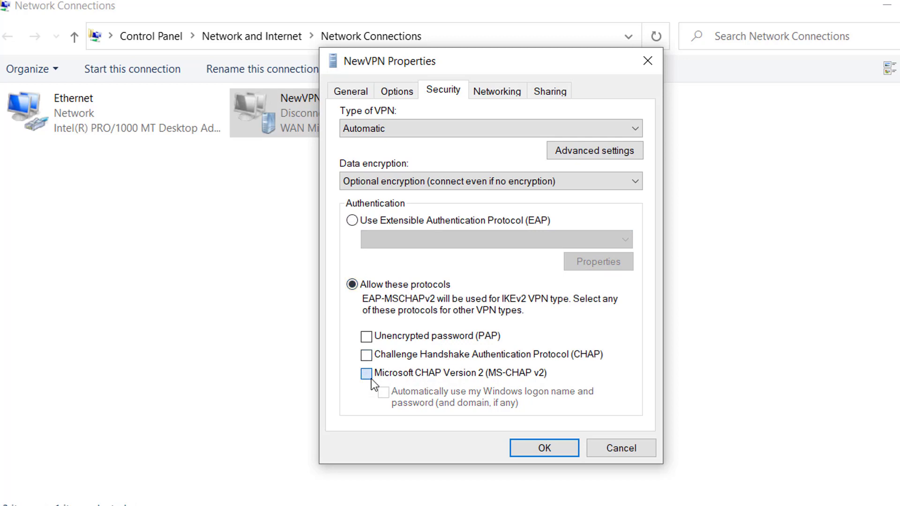
click(366, 373)
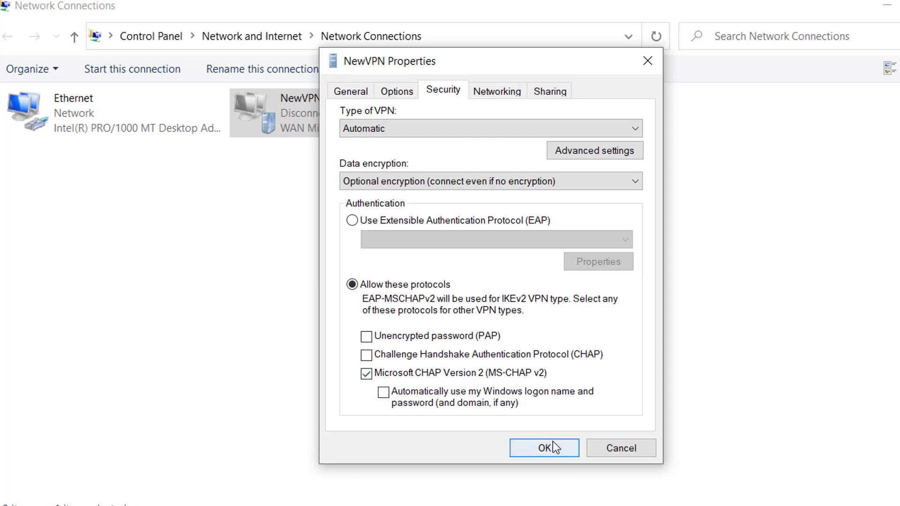
click(543, 447)
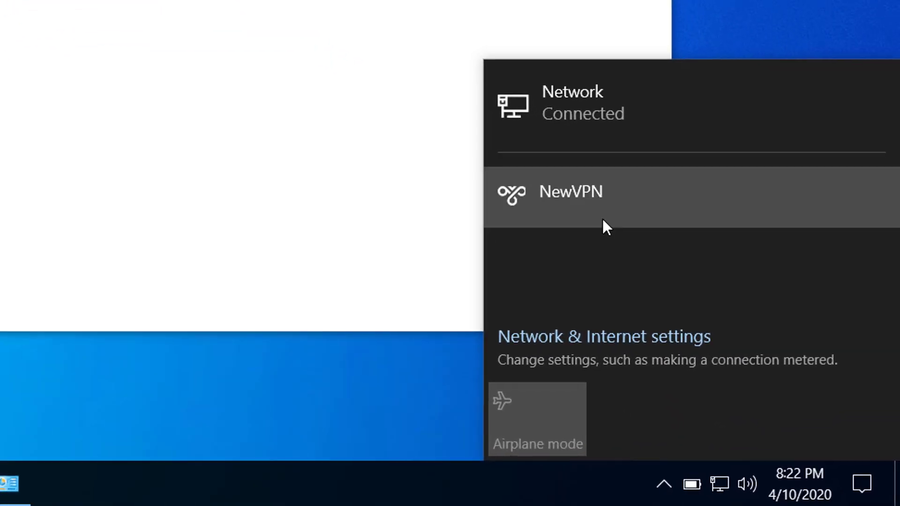
- Start connecting NewVPN again from the taskbar network flyout
click(570, 192)
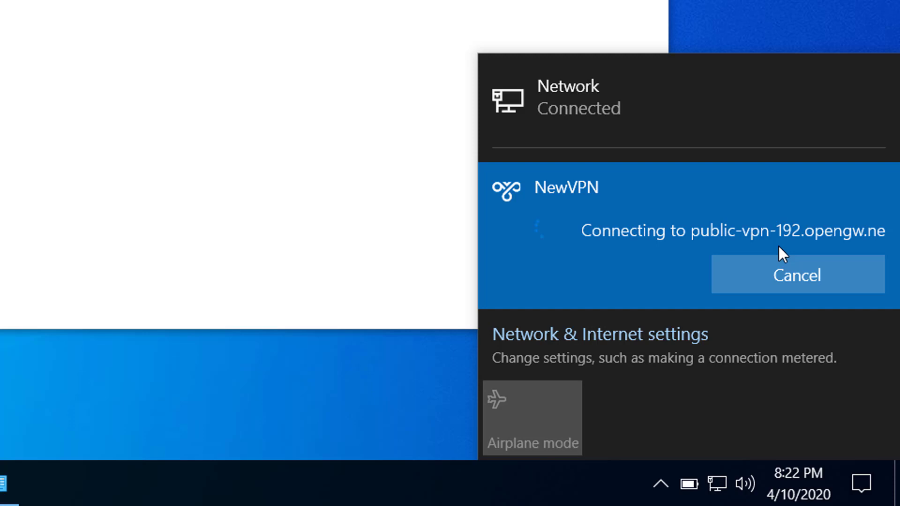